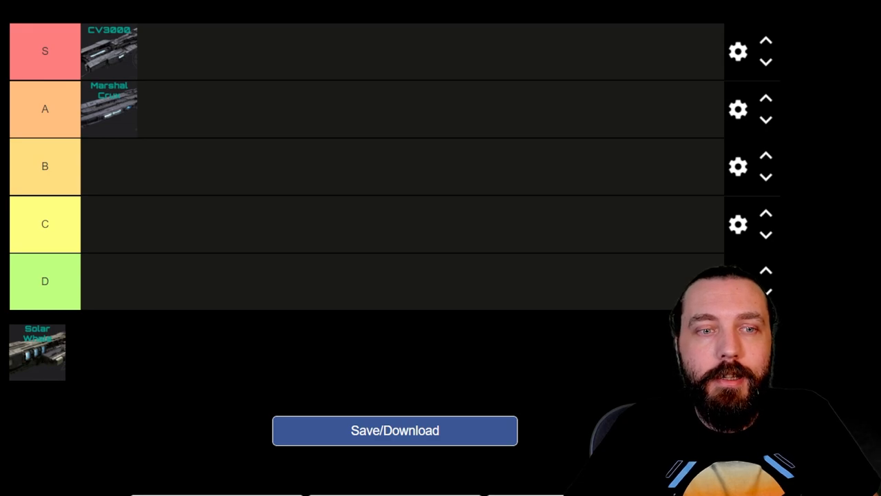
Place Solar Whale in the B tier, below Marshal Crux in A and CV3000 in S.
left_click_drag(36, 353, 140, 177)
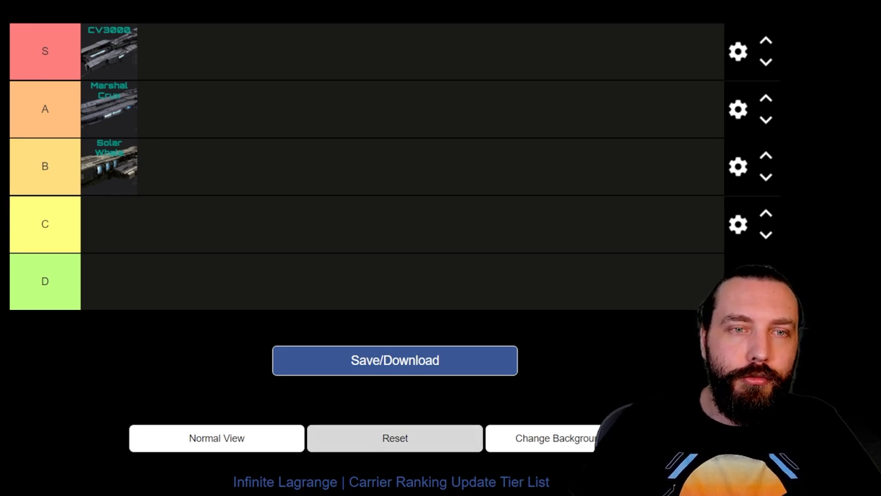
Reset the list so all three carriers return to the unranked pool.
left_click(394, 438)
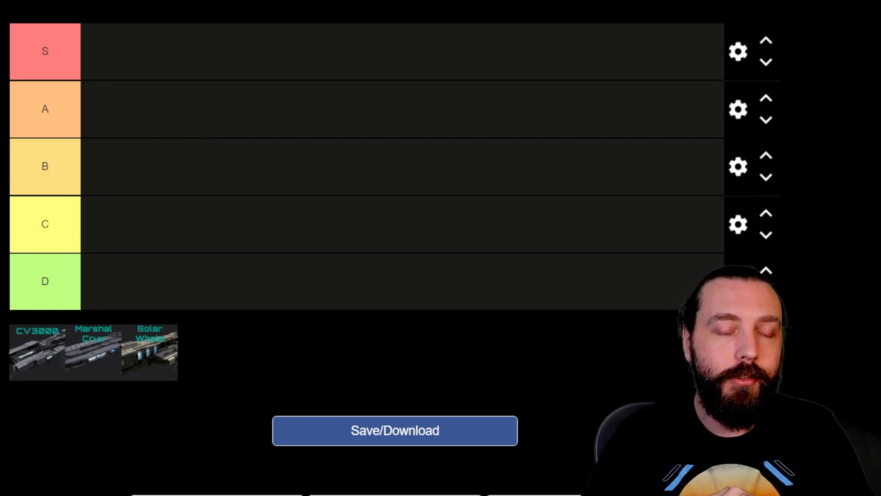
Rank CV3000 in the S tier, moving it up via the A row.
left_click_drag(39, 351, 168, 110)
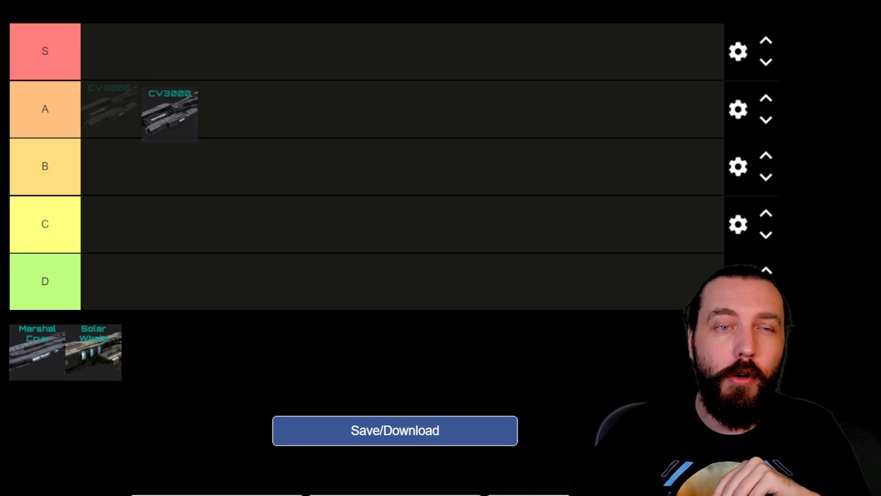
left_click_drag(168, 111, 110, 51)
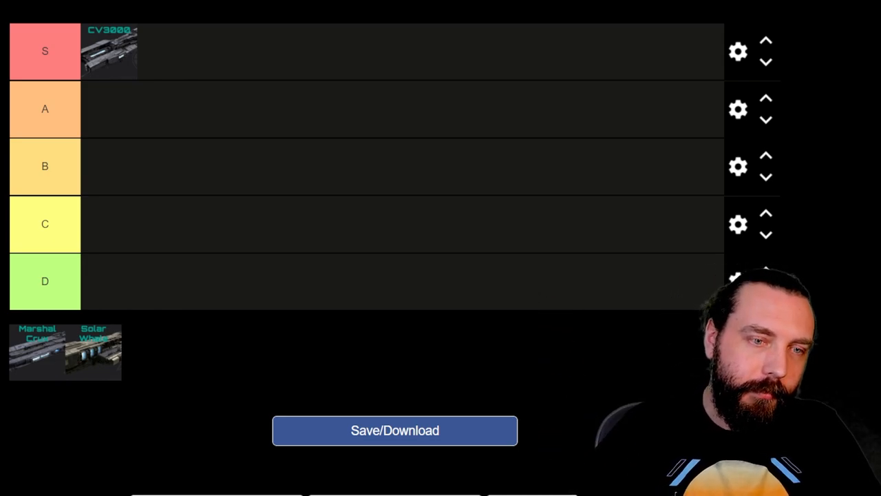
Place Marshal Crux and Solar Whale side by side in the A tier beneath CV3000.
left_click_drag(37, 352, 195, 121)
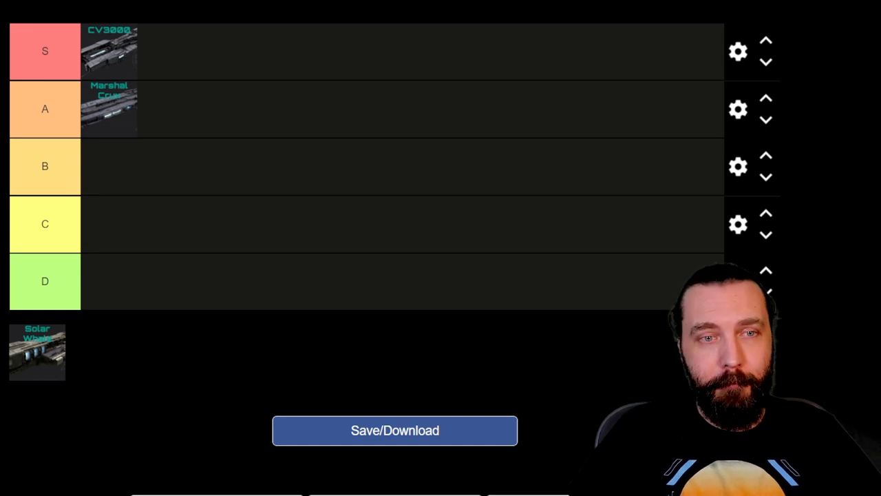
left_click_drag(37, 352, 267, 109)
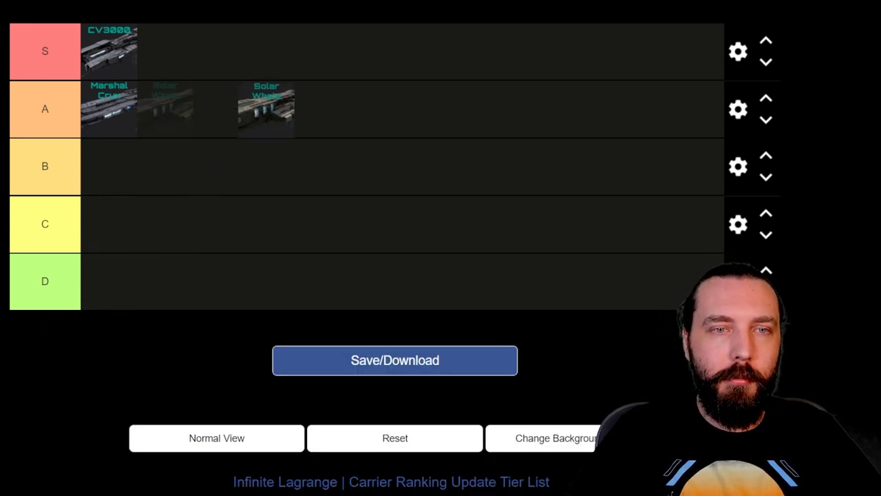